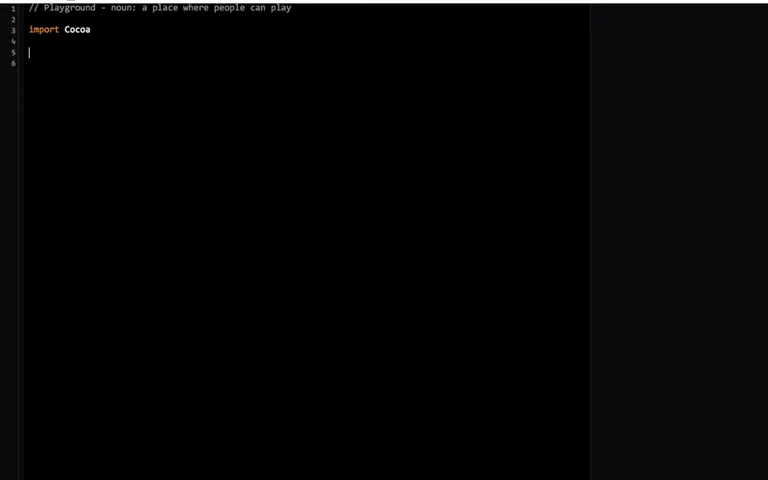
- Write var someTuple = (14, "Hello World!") below import Cocoa
type("var")
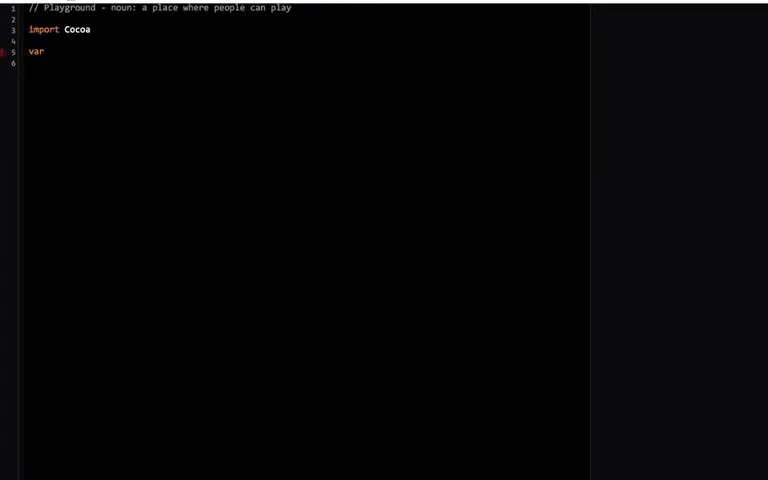
type("some")
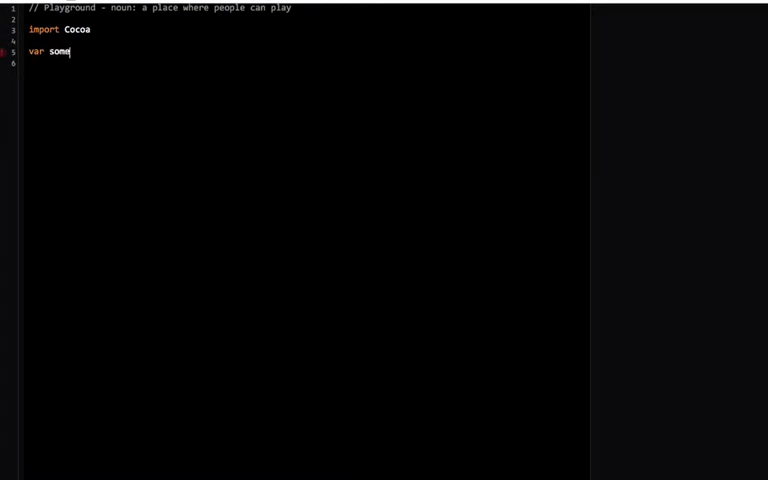
type("Tuple")
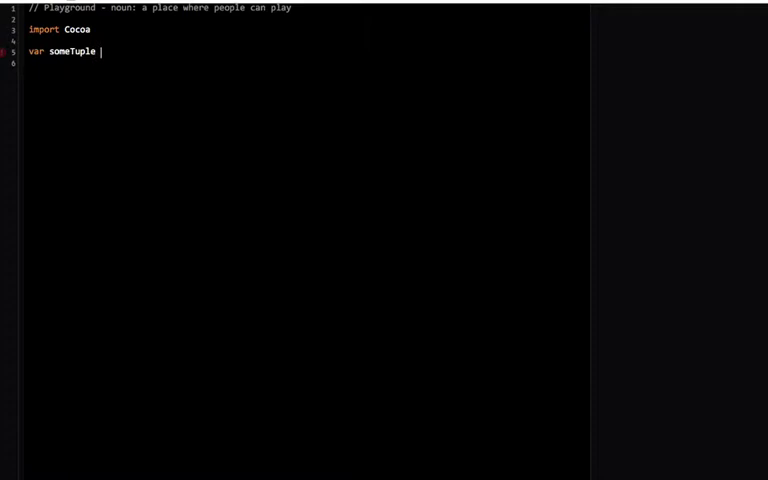
type("= (14, \"Hel")
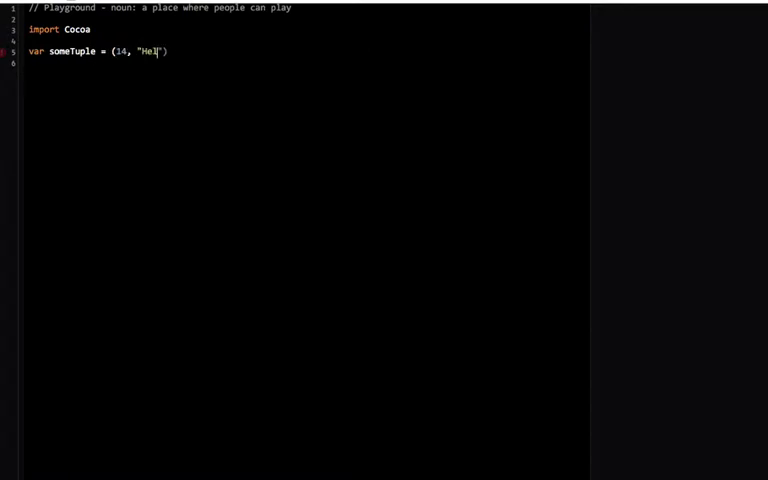
type("lo World!")
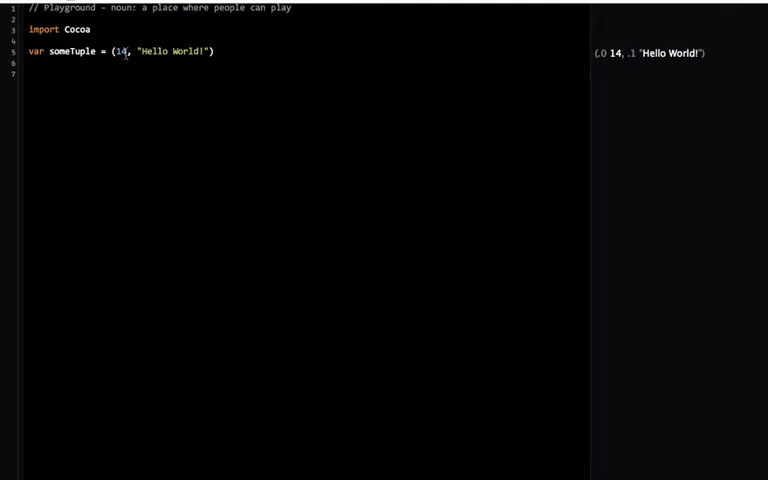
- Write let (someInt, someString) = someTuple on a new line below the declaration
left_click(30, 64)
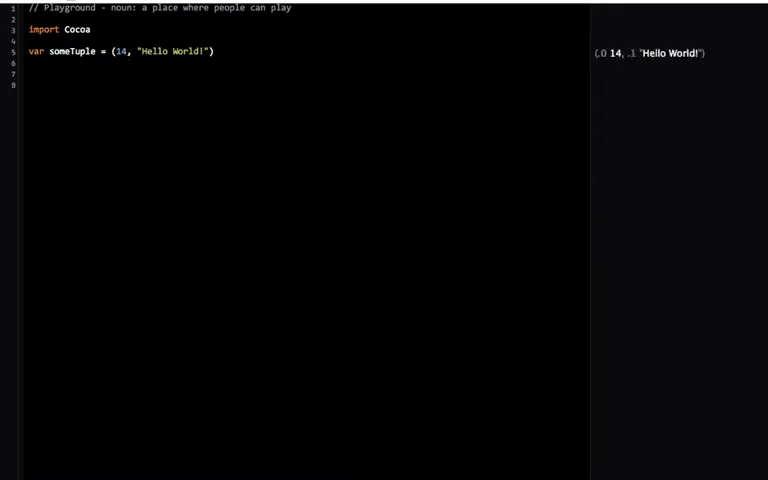
type("let")
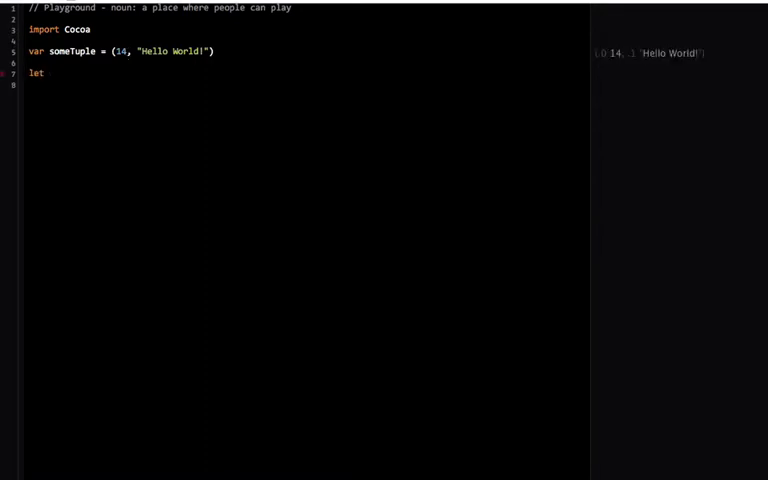
type("(someNu")
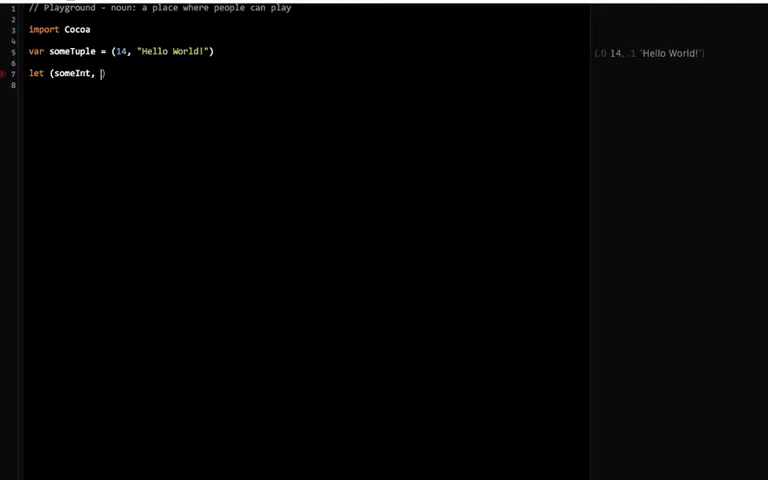
type("someString) =")
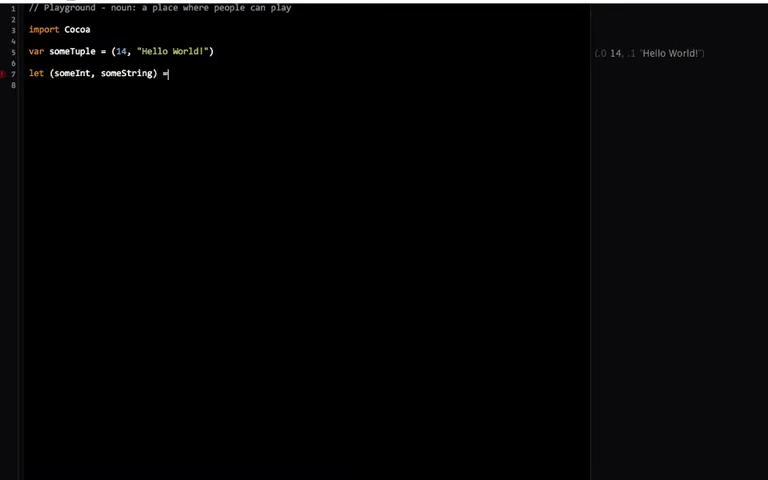
type("someTuple")
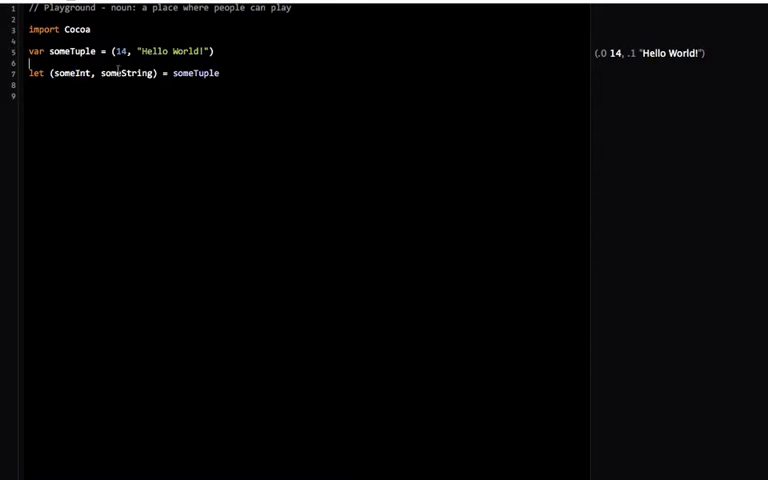
- Swap someString in the let pattern for an underscore to ignore the second element
double_click(128, 72)
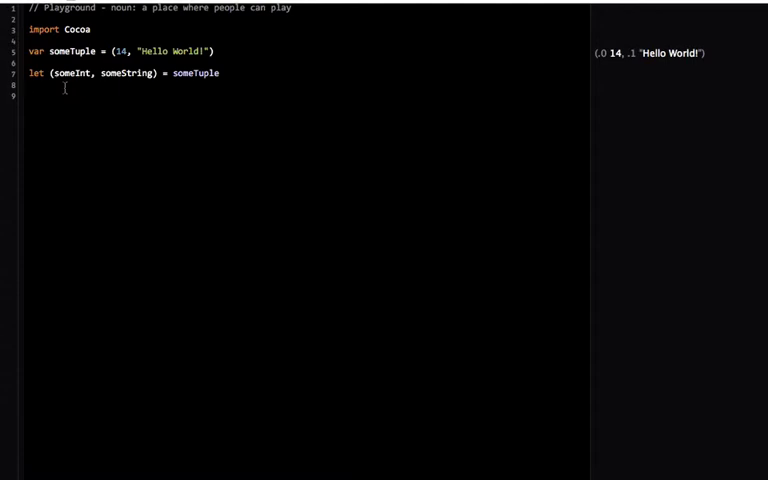
double_click(124, 72)
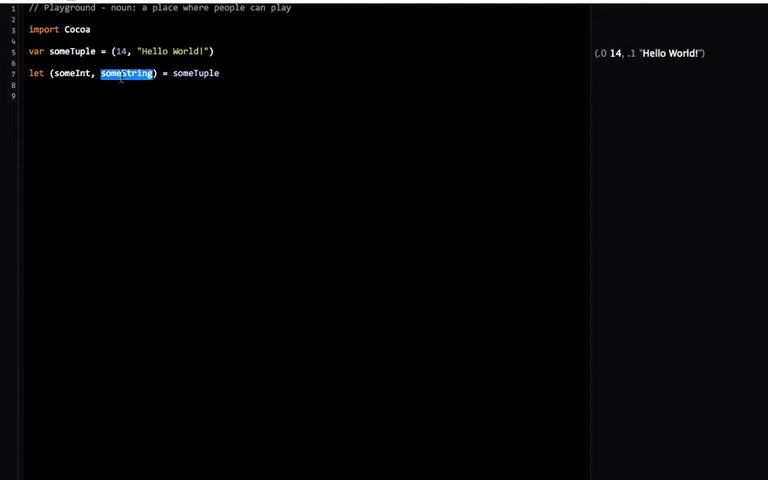
type("_")
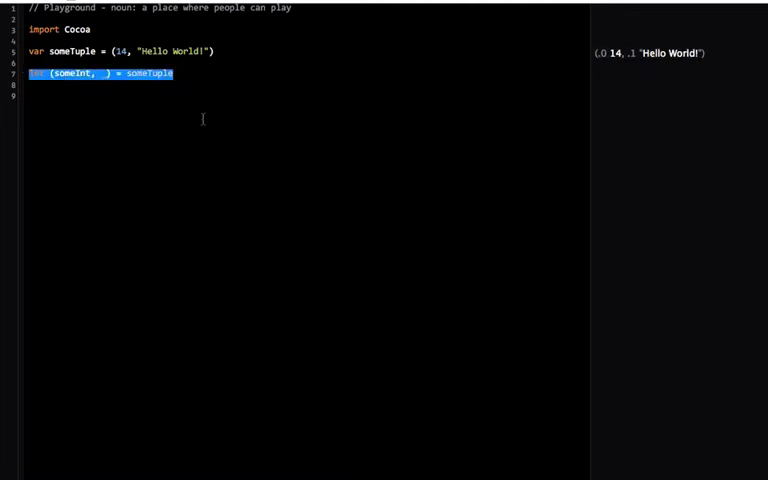
- Try index access with someTuple.0, then clear the extra lines below the declaration
type("some")
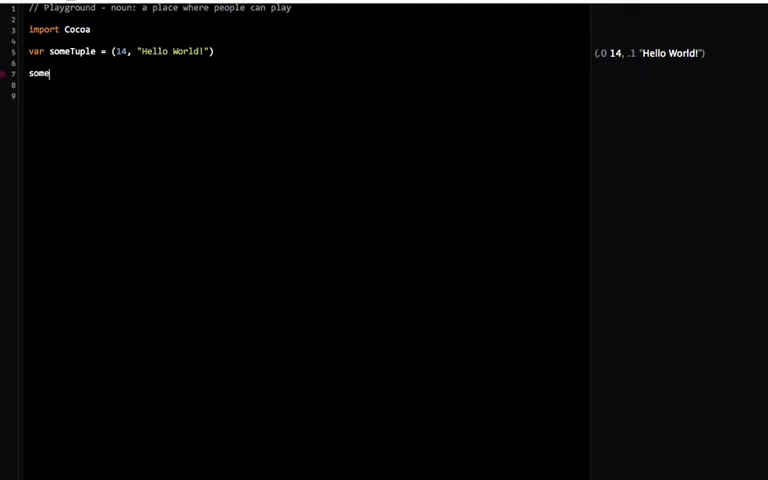
type("Tuple.0")
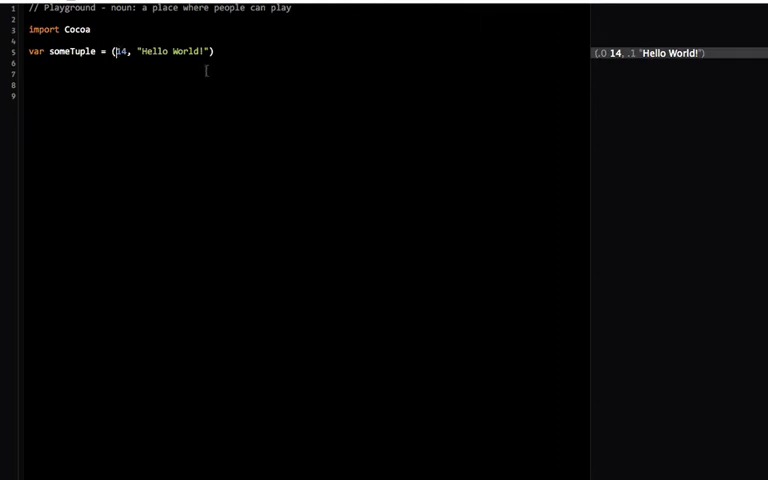
- Label the tuple elements someNumber: 14 and someString: "Hello World!"
type("someNum")
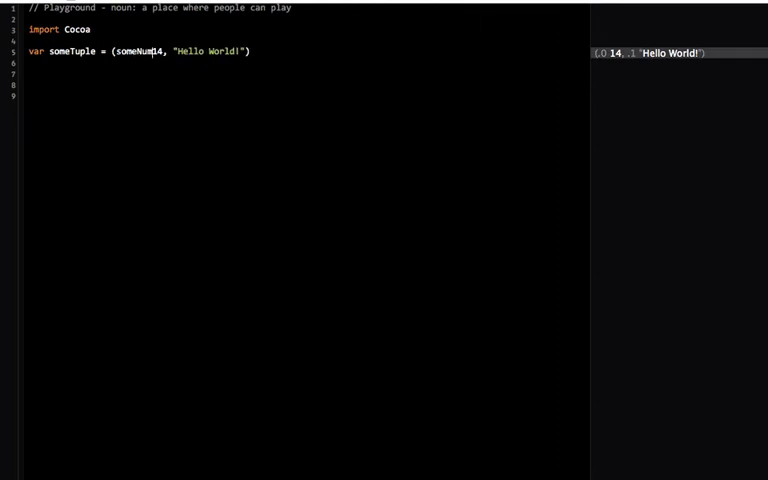
type("ber:")
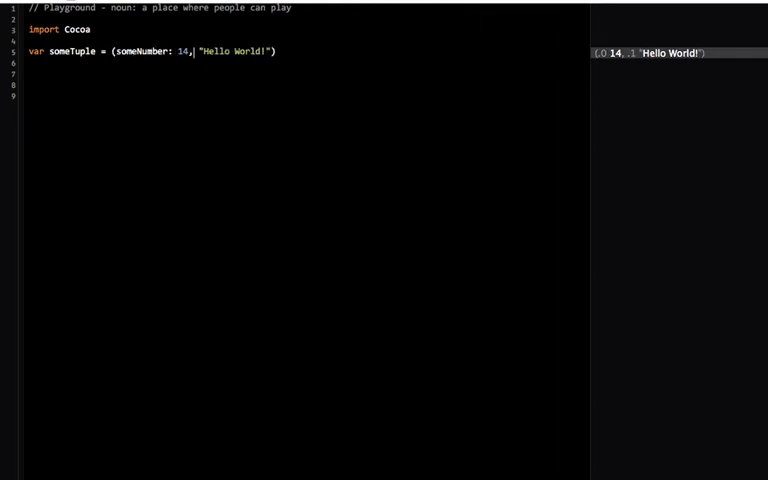
type("someString:")
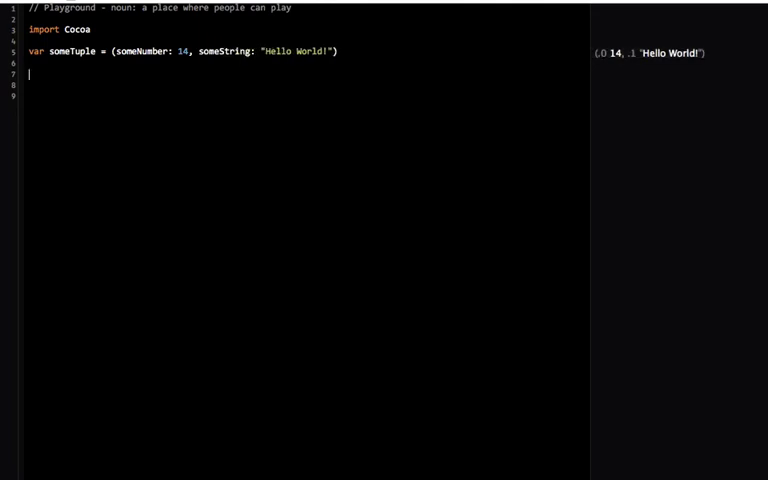
- Read someTuple.someString on a new line so the results show "Hello World!"
type("someTuple")
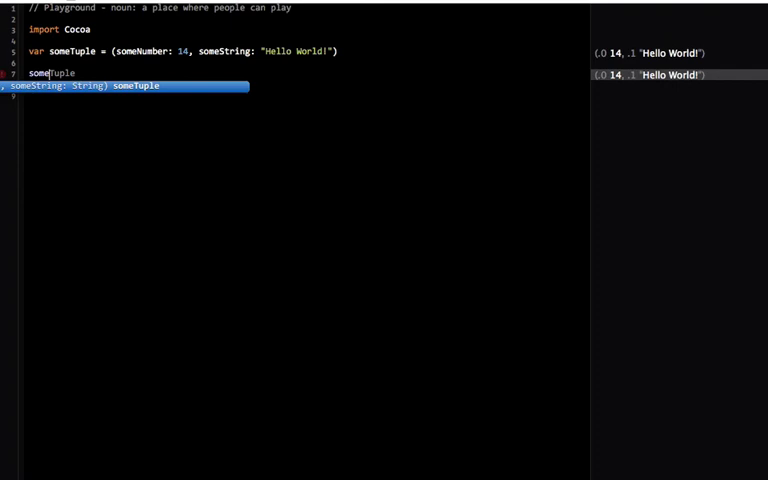
type(".someString")
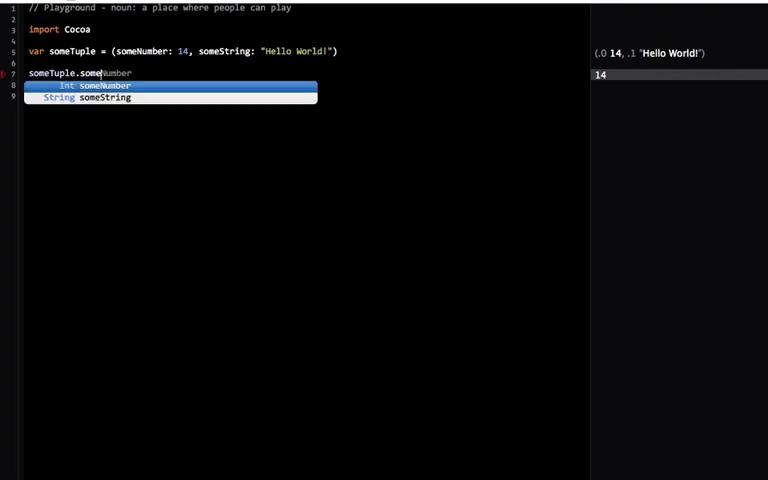
left_click(100, 98)
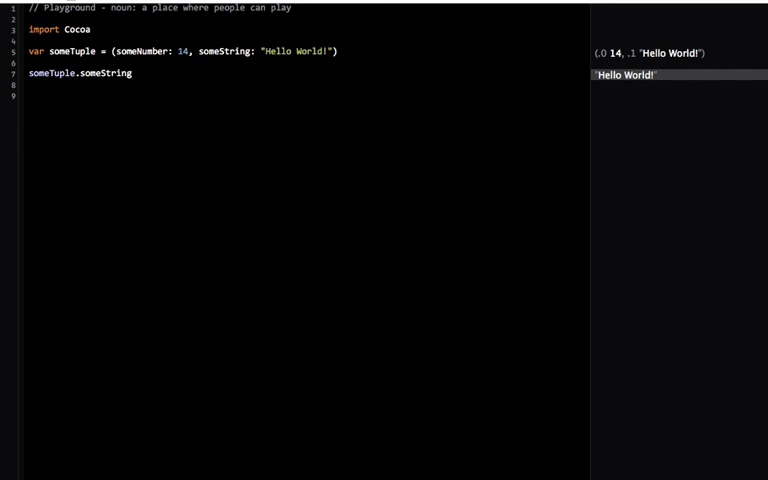
left_click(132, 72)
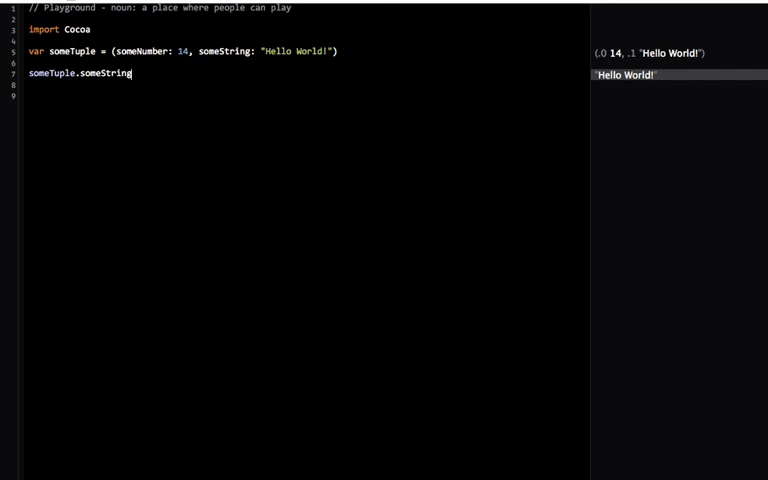